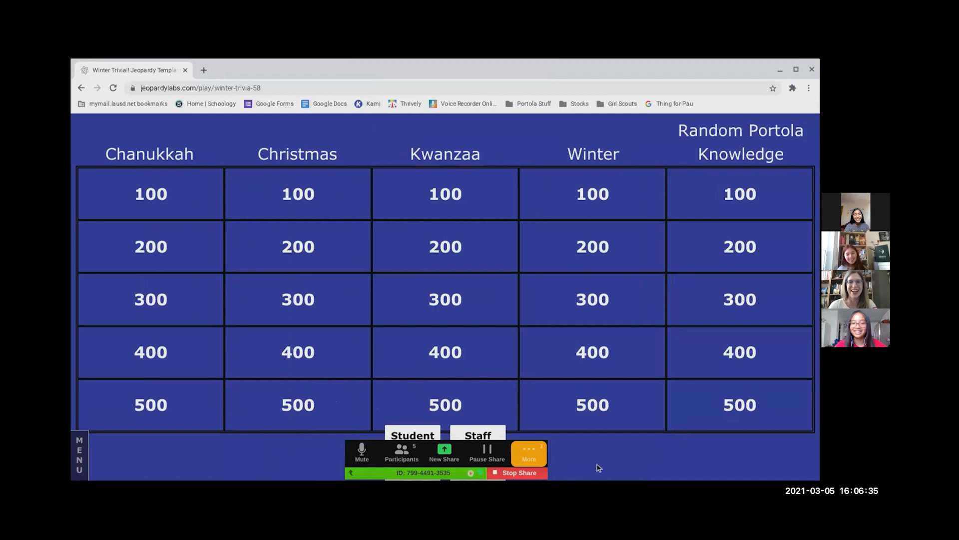
# Play Random Portola Knowledge 200 and add 200 points to Staff
pyautogui.click(739, 246)
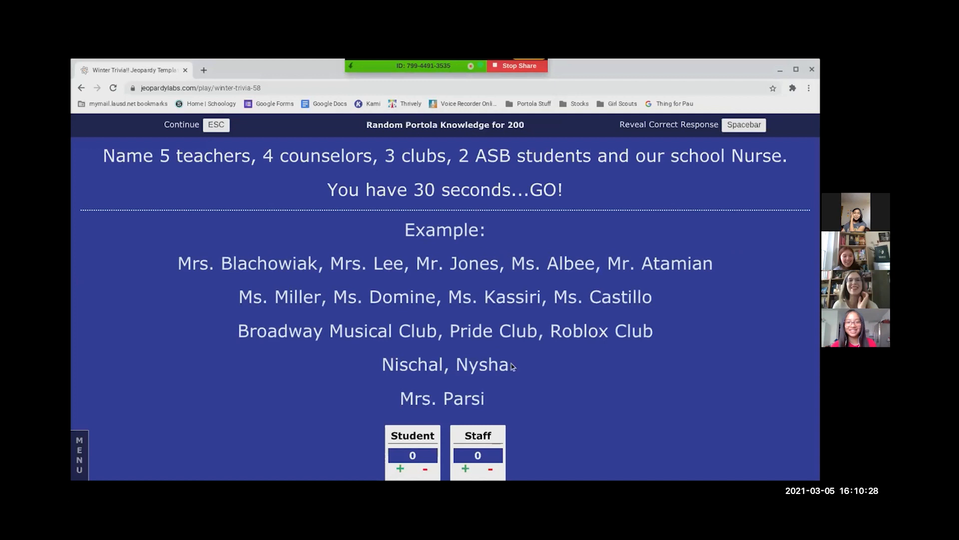
pyautogui.click(465, 469)
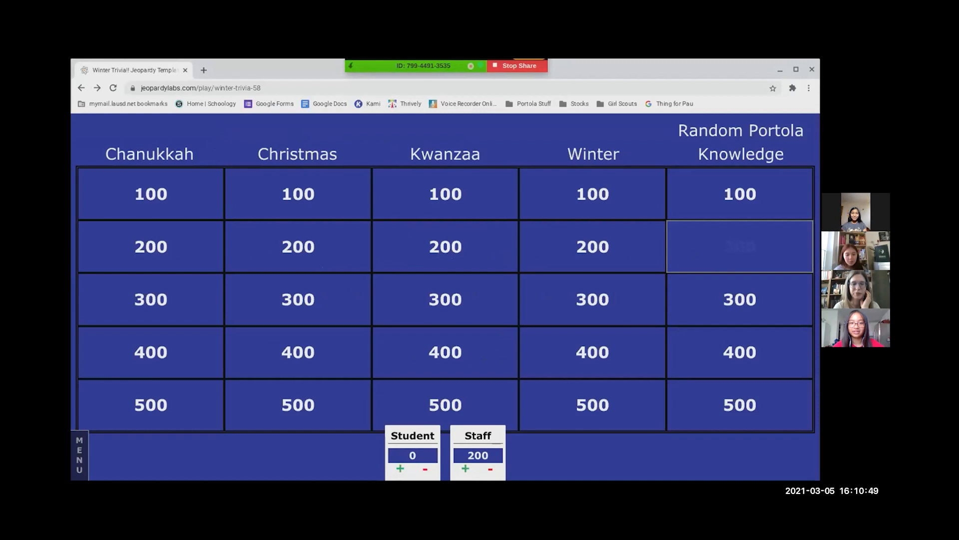
# Open Christmas 300, reveal its answer, and return to the board
pyautogui.click(298, 299)
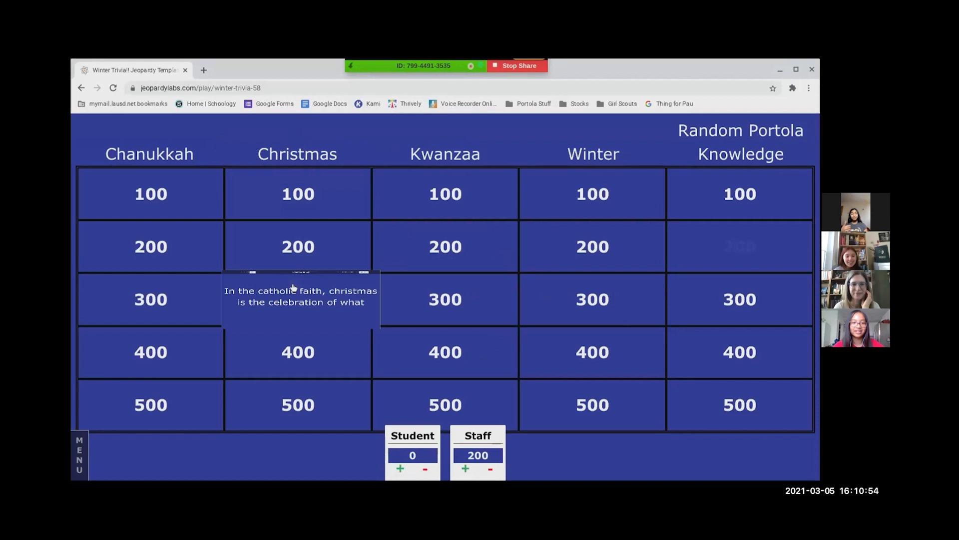
pyautogui.click(298, 299)
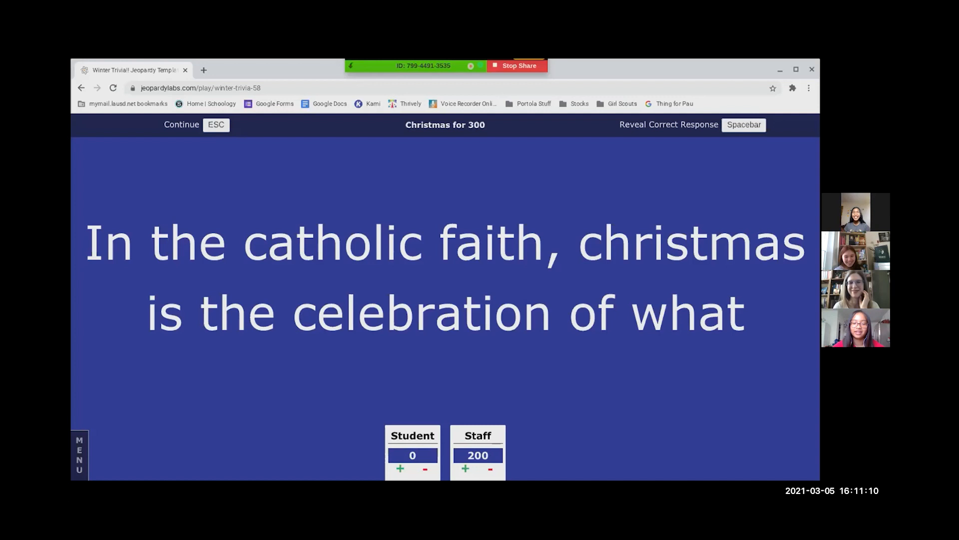
pyautogui.press('space')
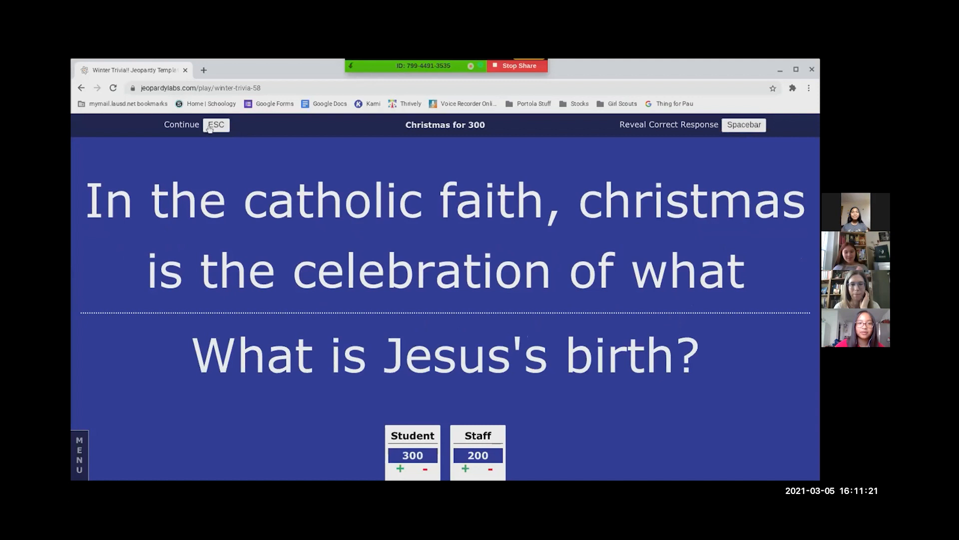
pyautogui.click(181, 125)
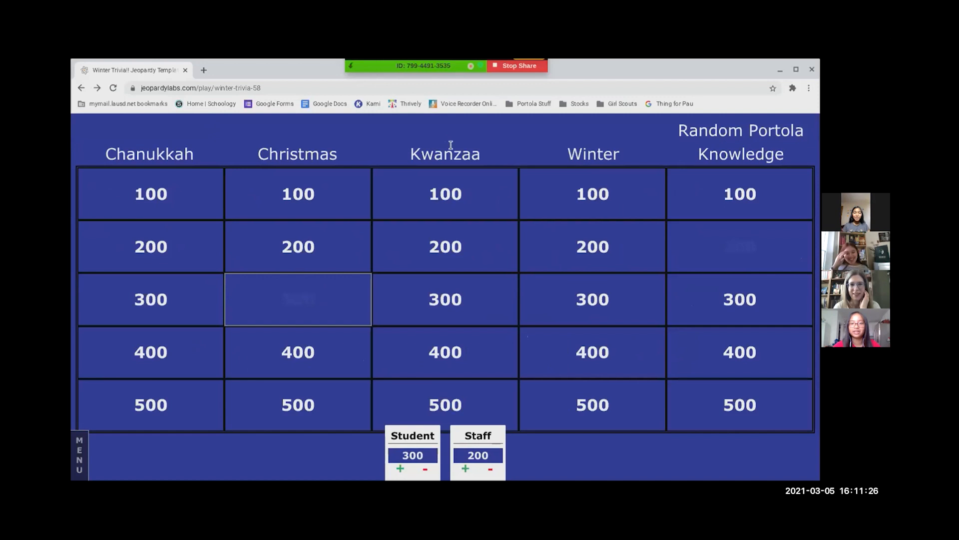
# Open the Winter 300 clue about the largest snowflake
pyautogui.click(592, 299)
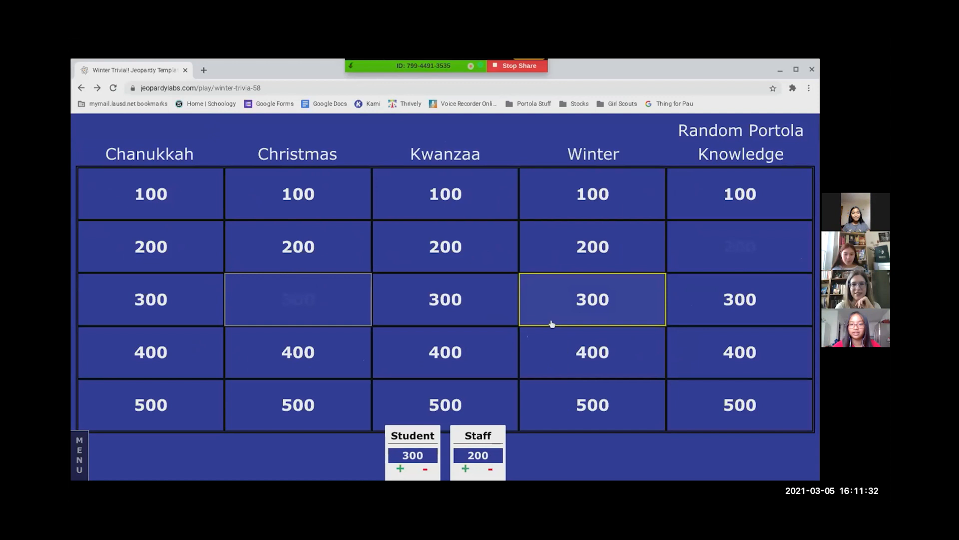
pyautogui.click(592, 300)
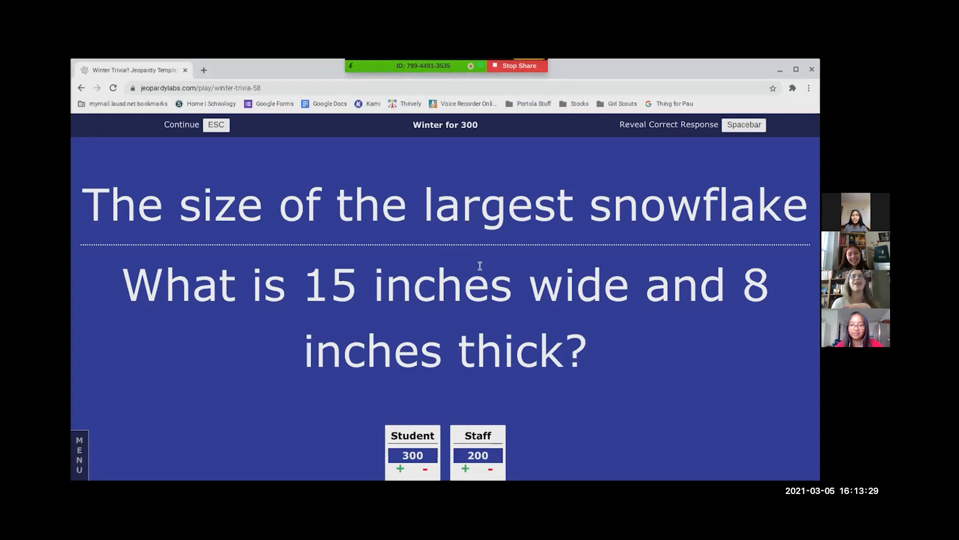
# Add 300 points to Student, bringing the score to 600
pyautogui.click(401, 469)
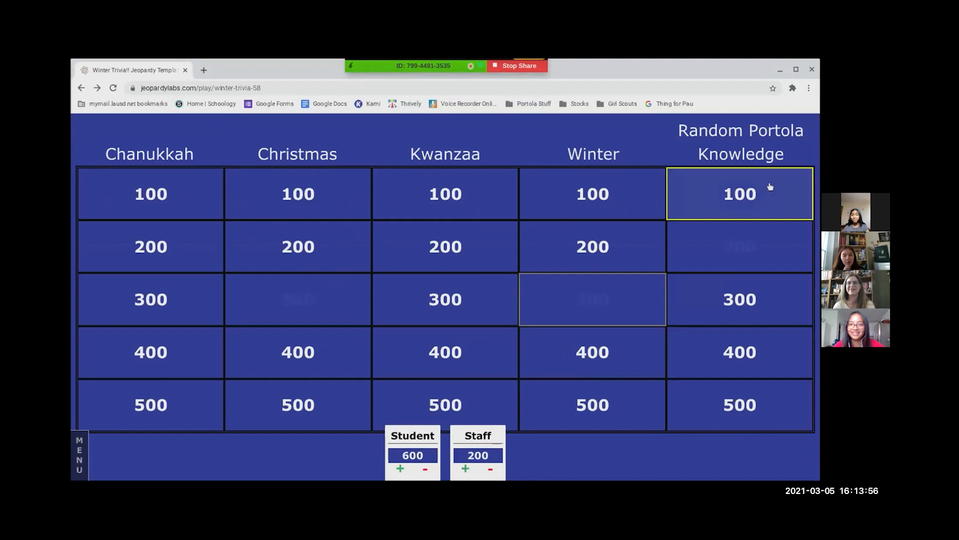
# Play Random Portola Knowledge 100 (Dip n Dots) and add 100 points to Student
pyautogui.click(739, 194)
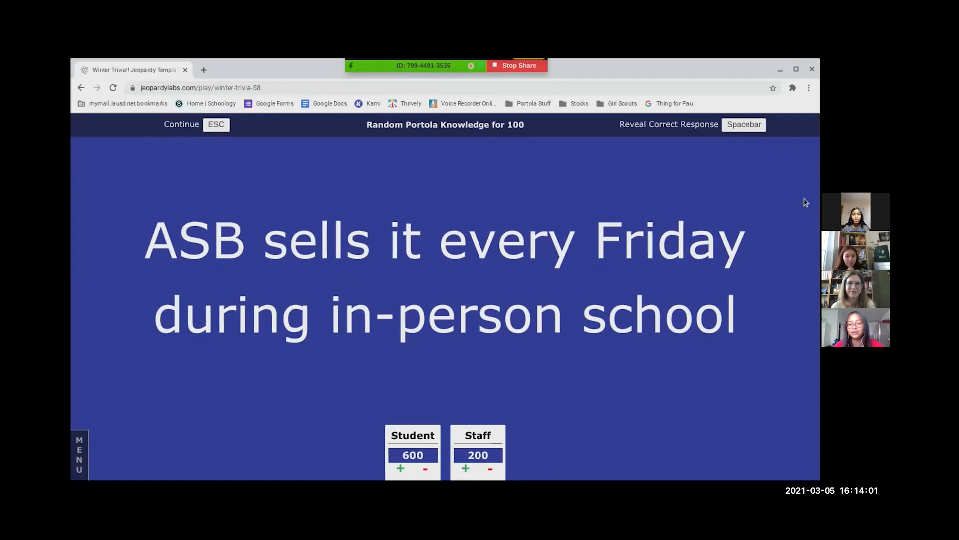
pyautogui.moveTo(720, 204)
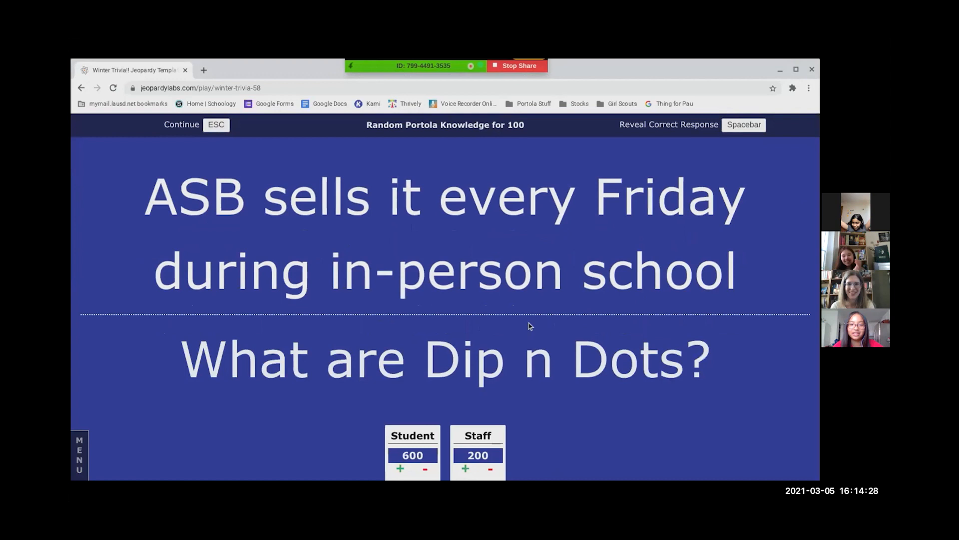
pyautogui.click(401, 468)
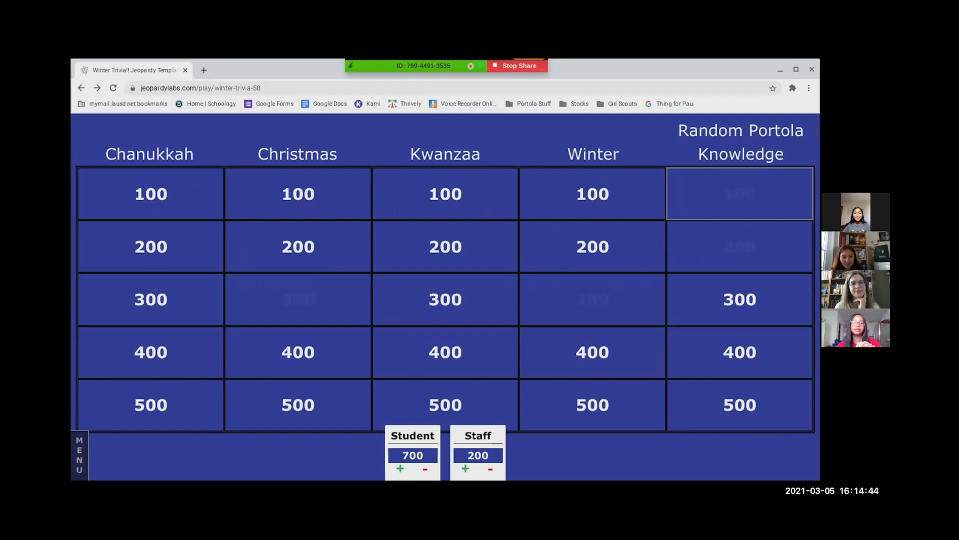
# Open Random Portola Knowledge 500, asking the first Portola YouTube video's upload date
pyautogui.click(739, 404)
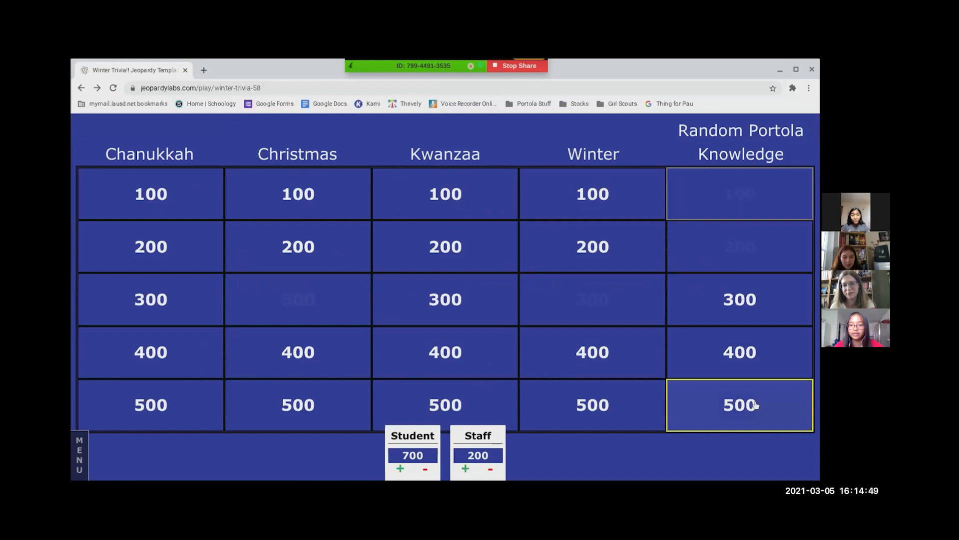
pyautogui.click(739, 405)
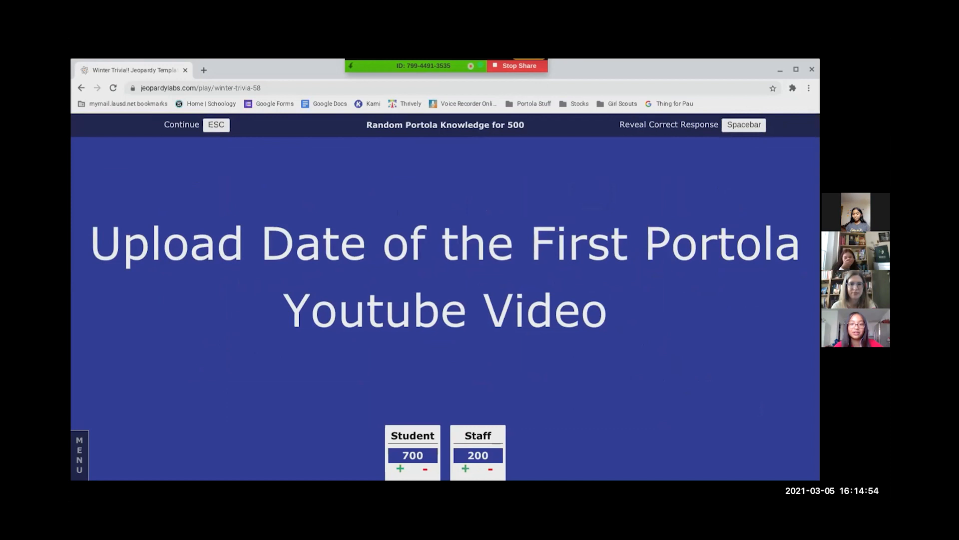